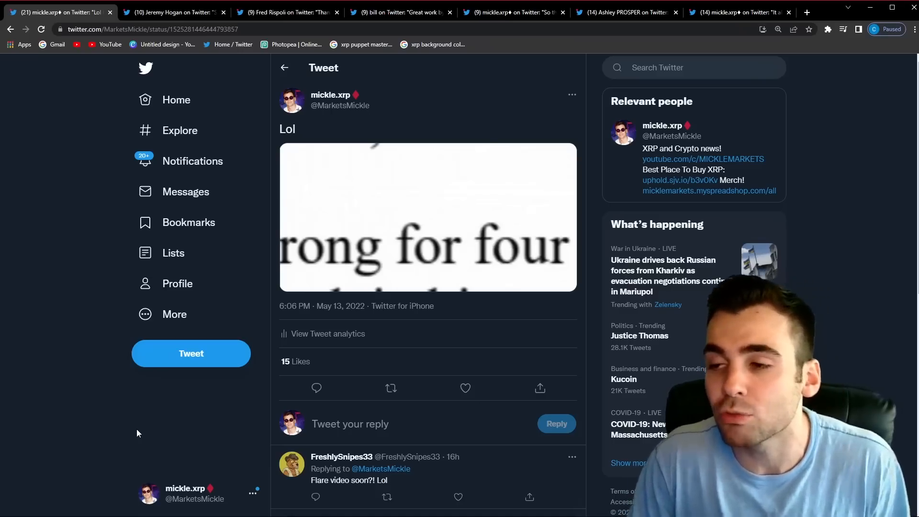
pyautogui.moveTo(196, 416)
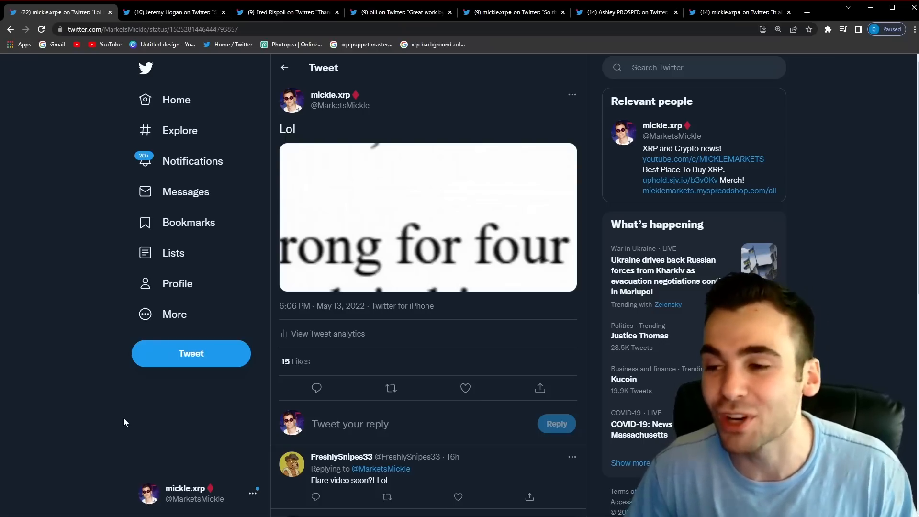
pyautogui.moveTo(381, 230)
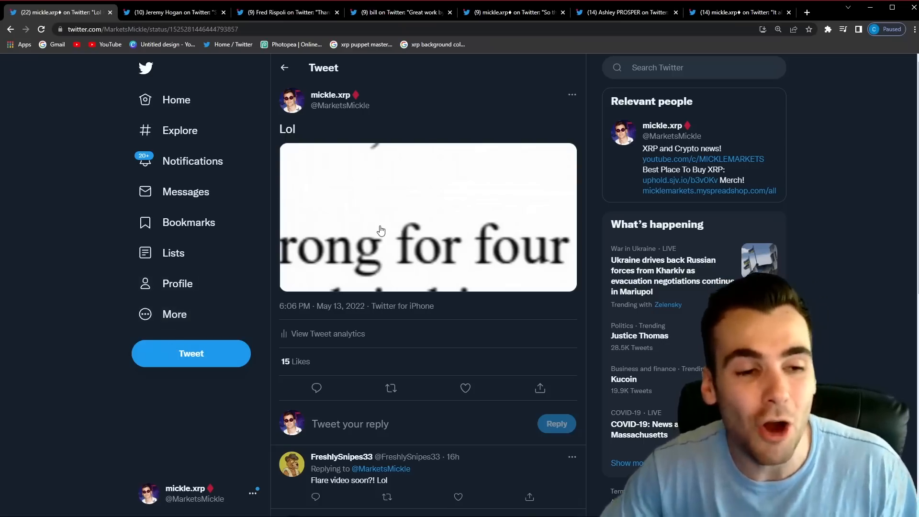
# Step: View the enlarged court filing image, then switch to Jeremy Hogan's Hinman-speech thread
pyautogui.click(381, 230)
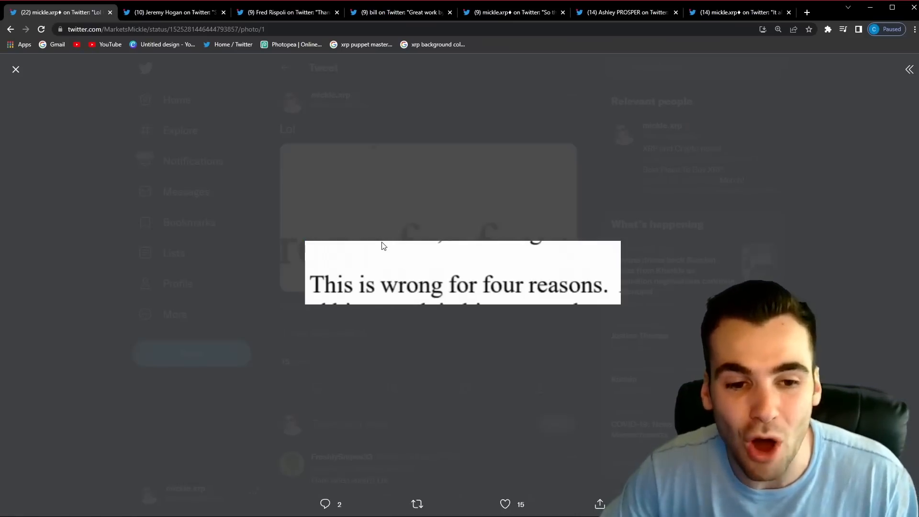
pyautogui.moveTo(419, 345)
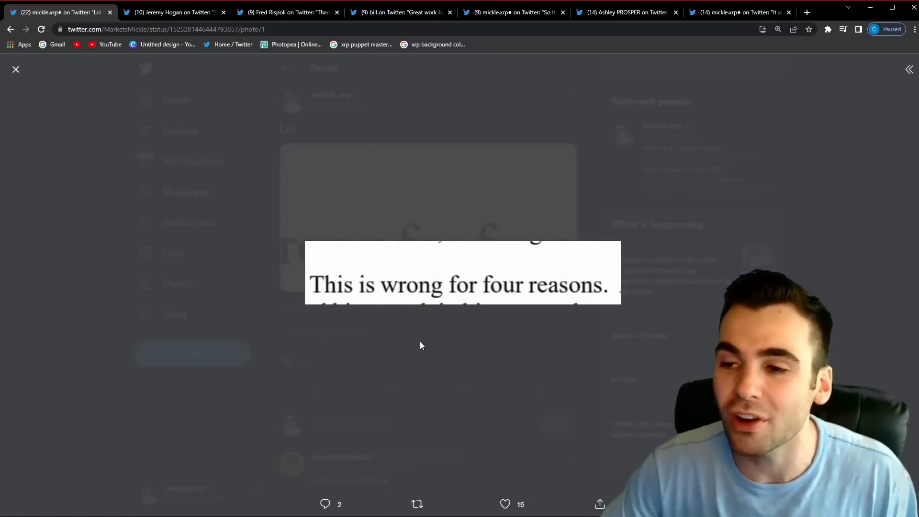
pyautogui.moveTo(418, 336)
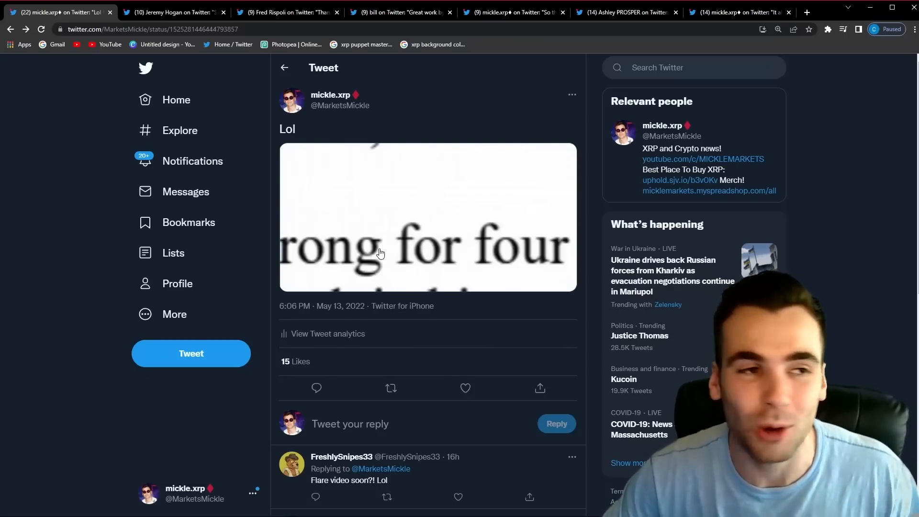
pyautogui.moveTo(272, 158)
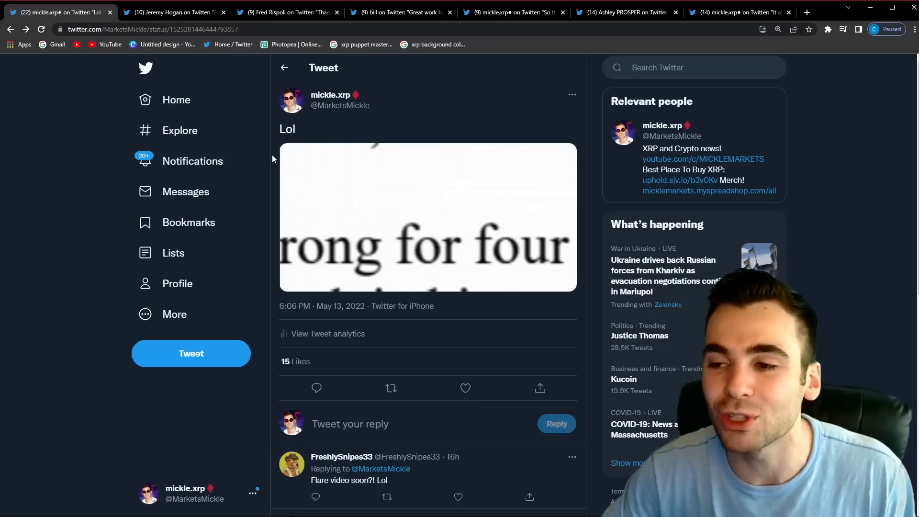
pyautogui.moveTo(275, 111)
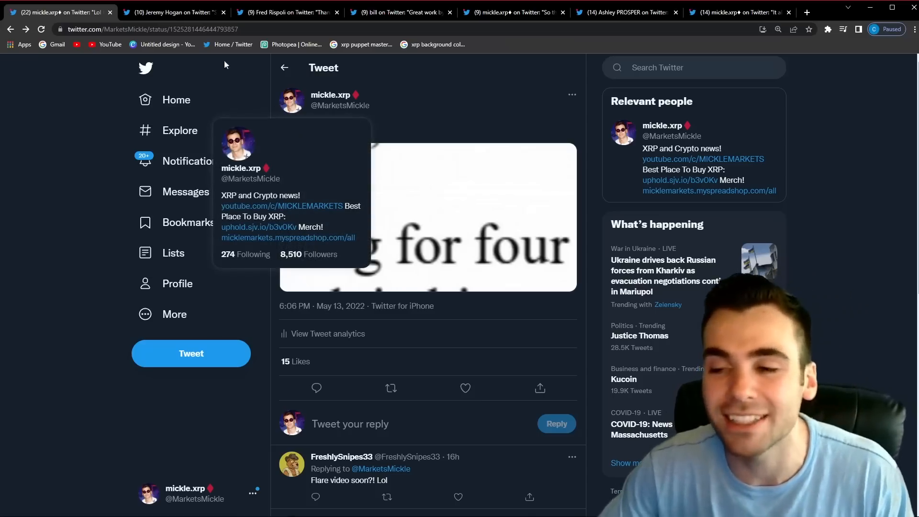
pyautogui.click(172, 11)
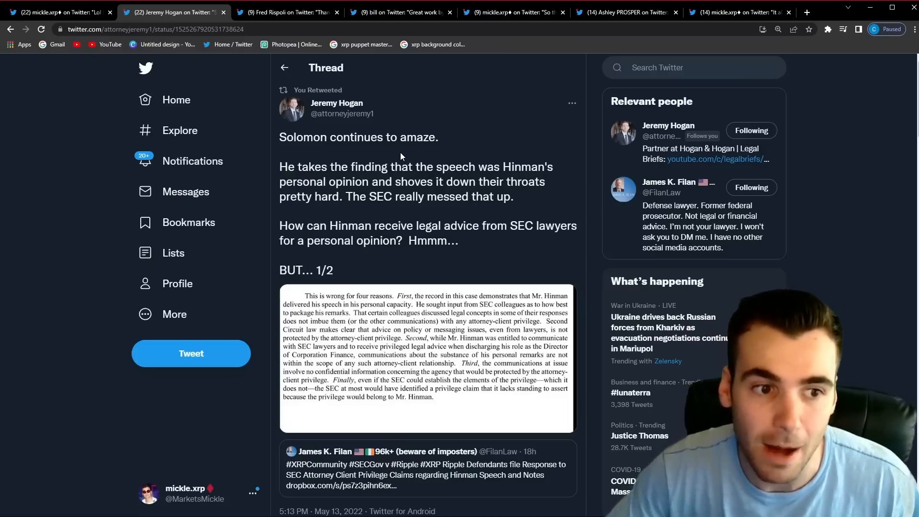
pyautogui.moveTo(433, 199)
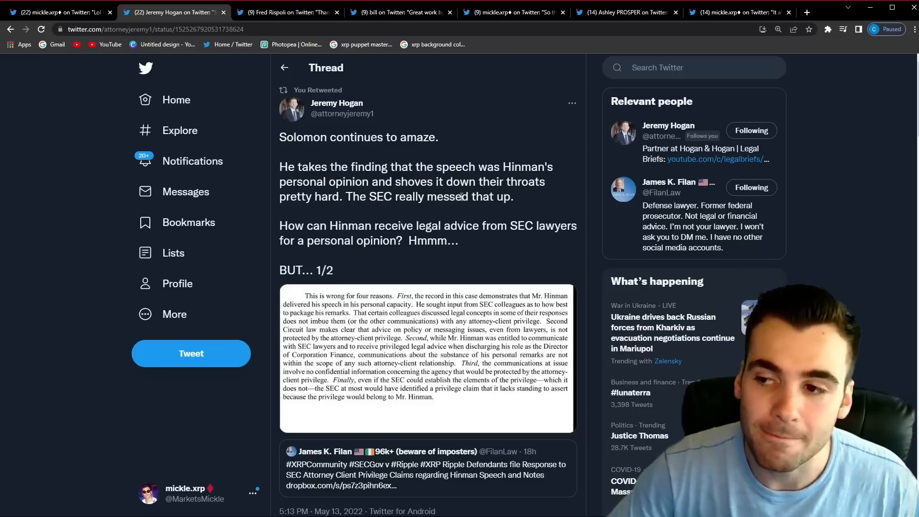
# Step: Read through Hogan's thread and GIF reply, then switch to Fred Rispoli's SEC-contradictions thread
pyautogui.scroll(-3)
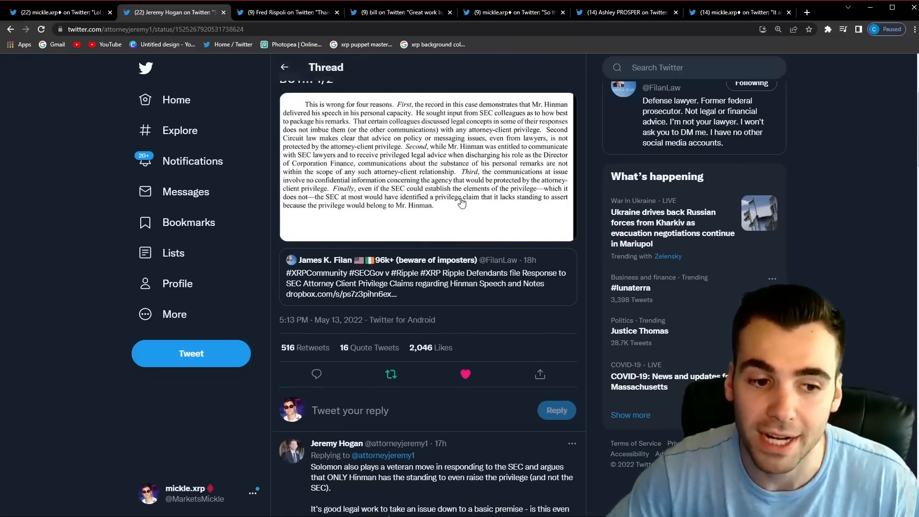
pyautogui.scroll(-3)
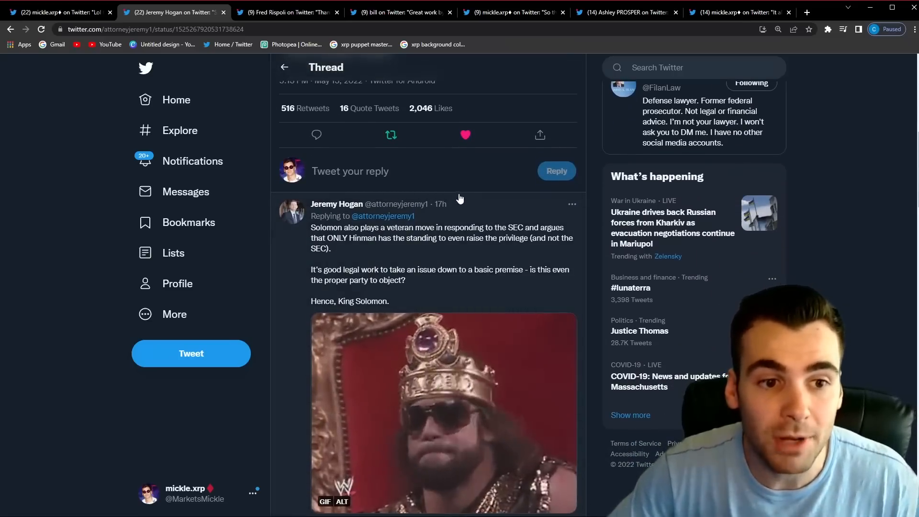
pyautogui.scroll(-3)
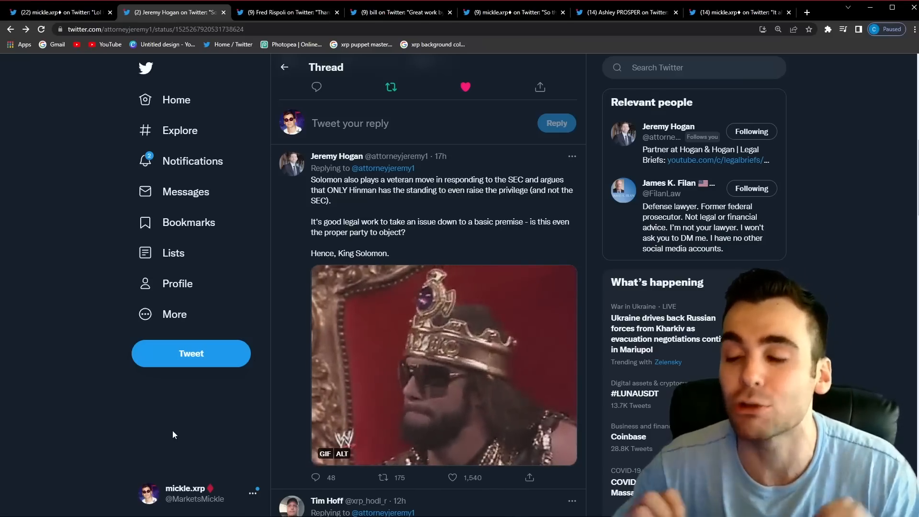
pyautogui.click(287, 12)
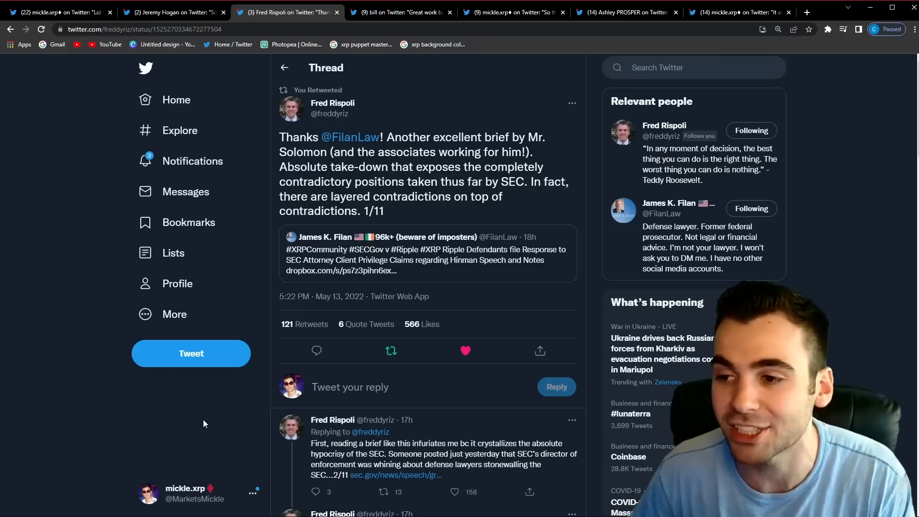
pyautogui.scroll(-3)
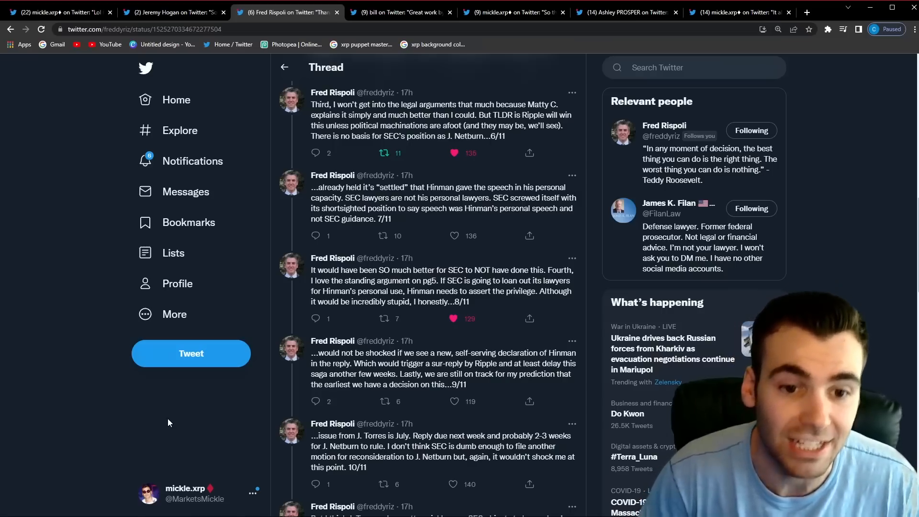
pyautogui.scroll(-3)
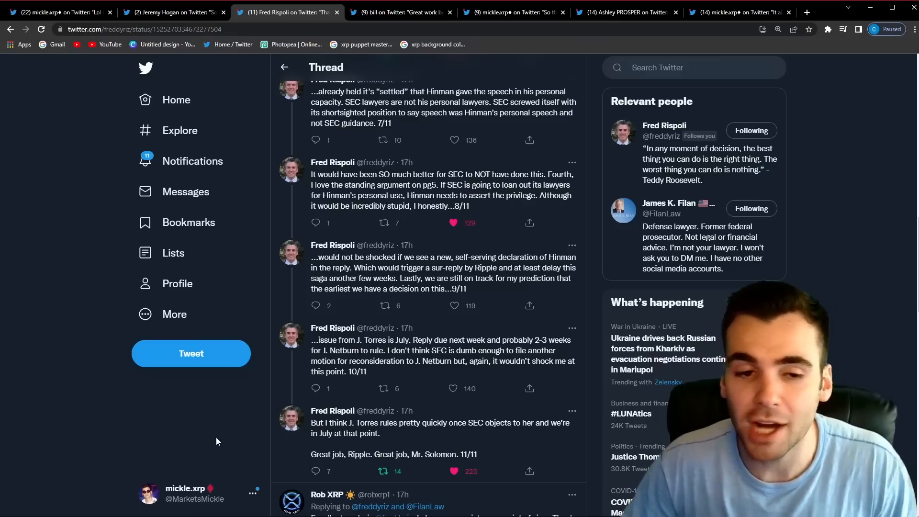
pyautogui.scroll(-3)
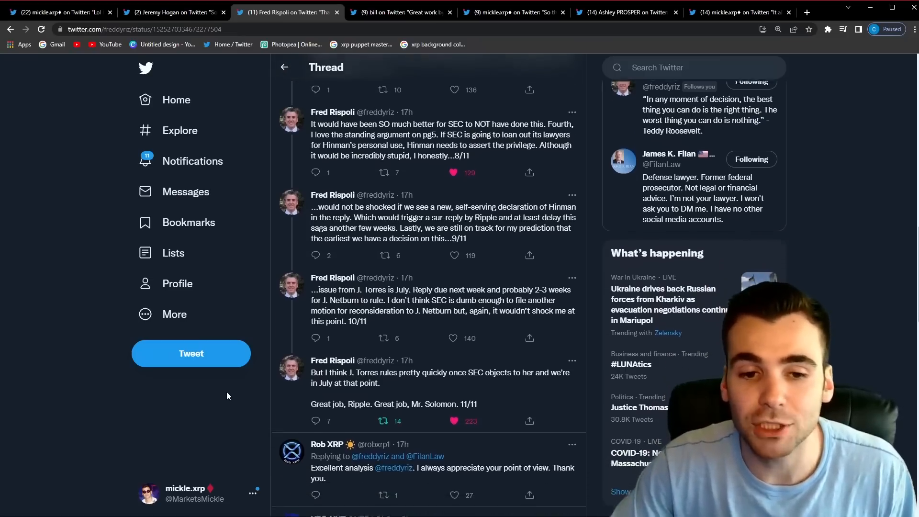
pyautogui.scroll(-3)
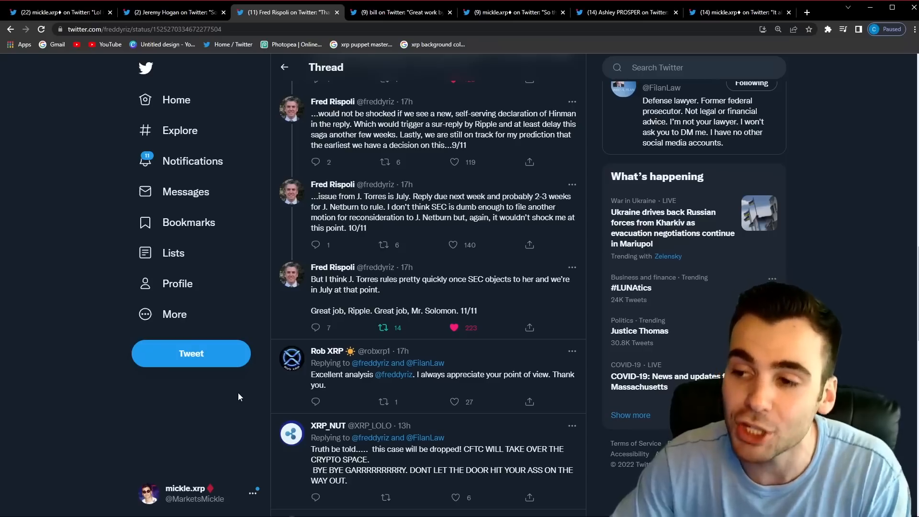
pyautogui.scroll(-3)
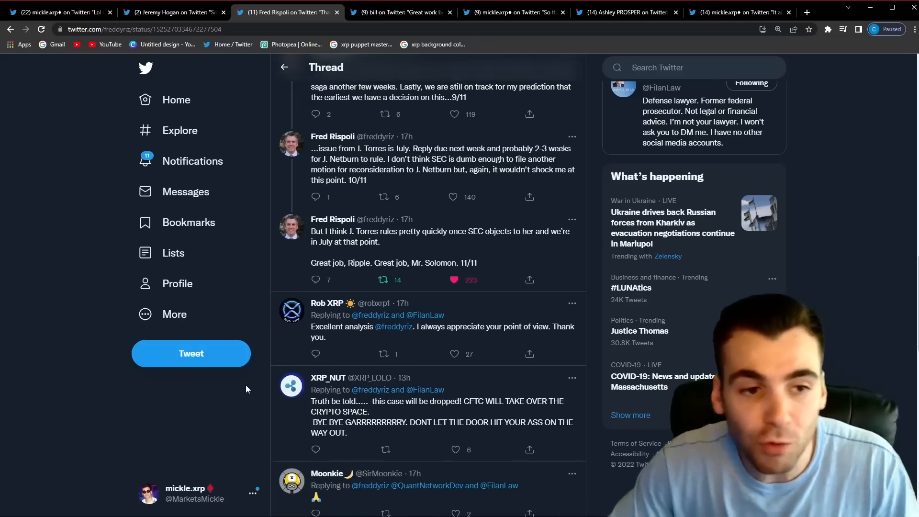
pyautogui.moveTo(255, 379)
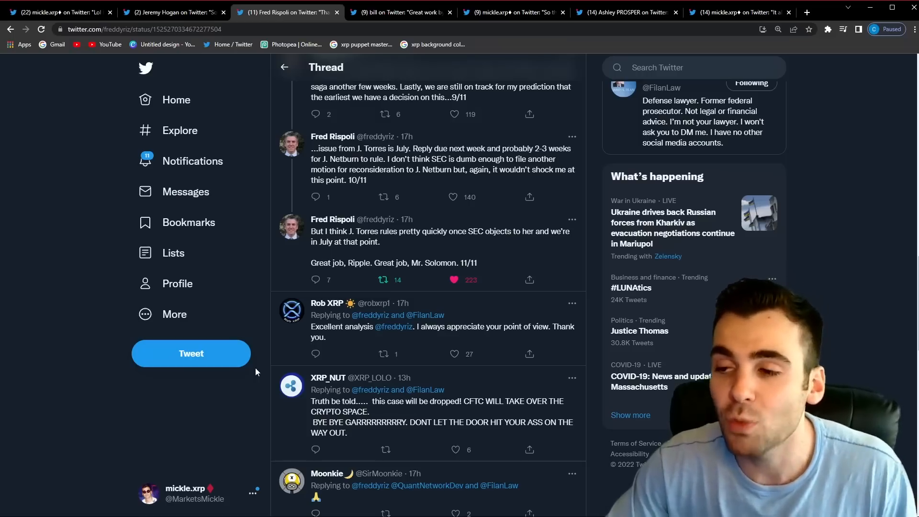
pyautogui.moveTo(329, 293)
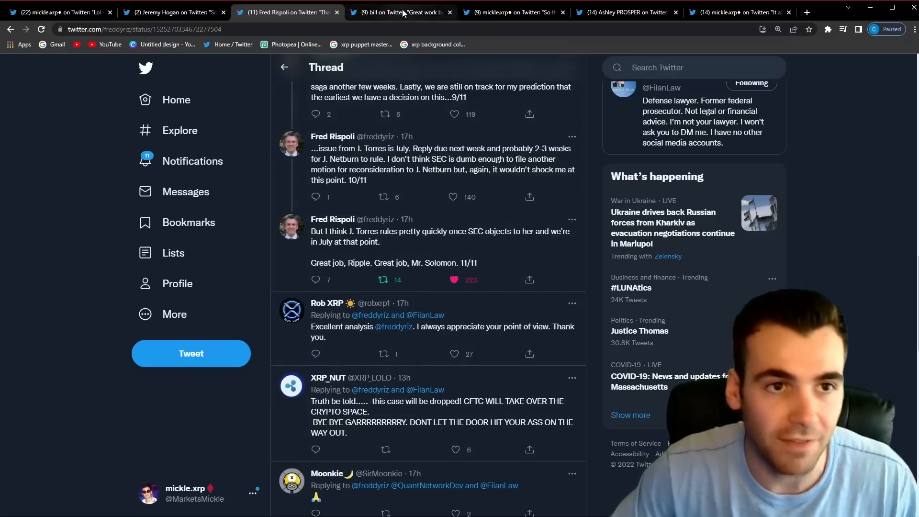
# Step: Open bill's SEC privilege thread and scroll down to part 8 and Hogan's haiku reply
pyautogui.click(400, 12)
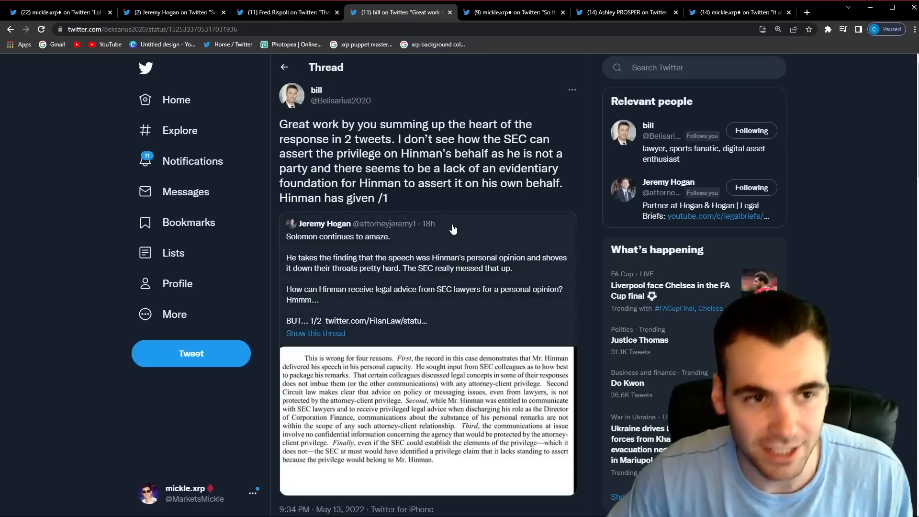
pyautogui.scroll(-3)
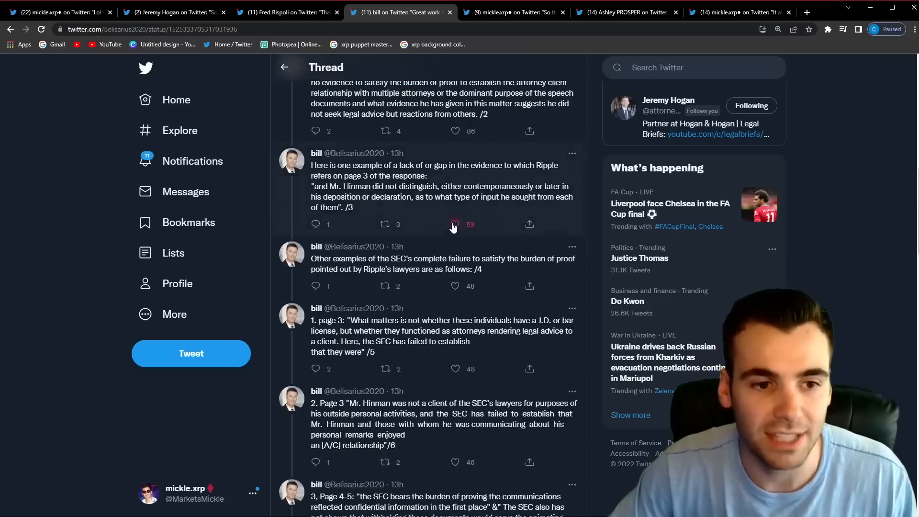
pyautogui.scroll(-3)
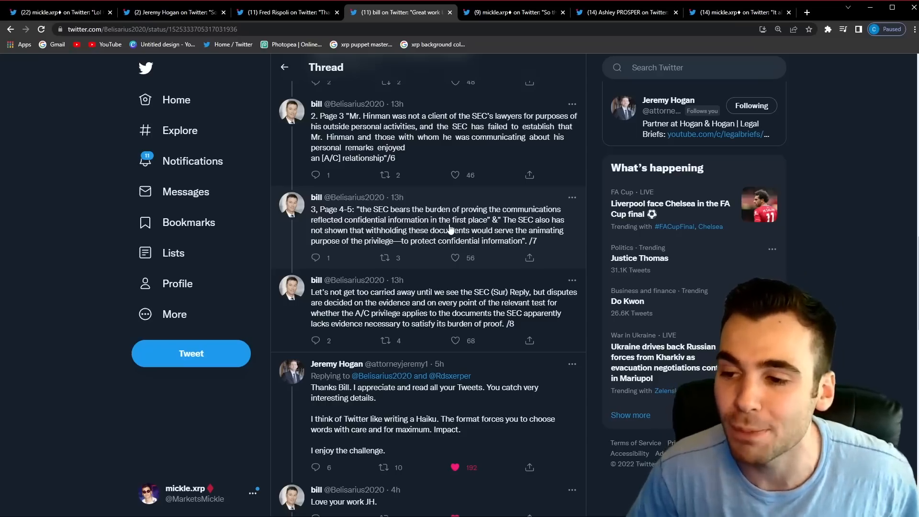
# Step: Switch to mickle.xrp's 'only one person thinks the rules are clear' tweet quoting the Gensler clip
pyautogui.click(511, 12)
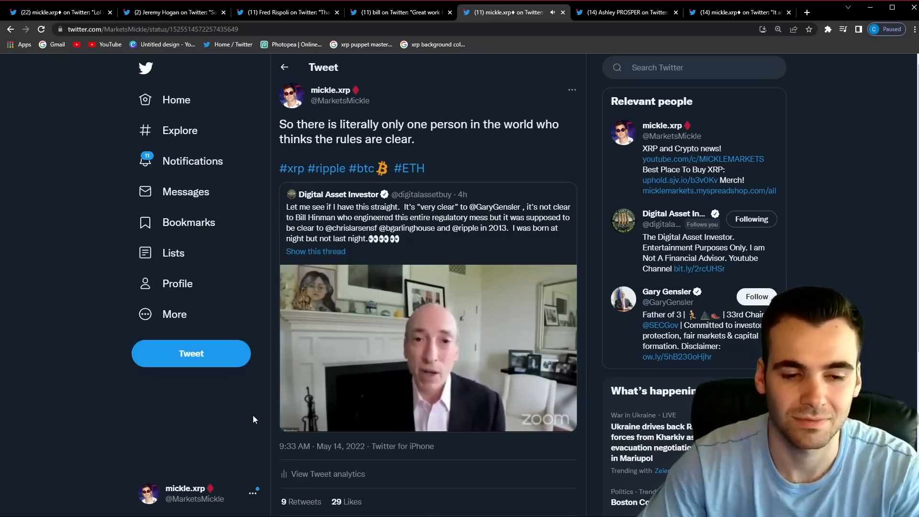
pyautogui.click(427, 348)
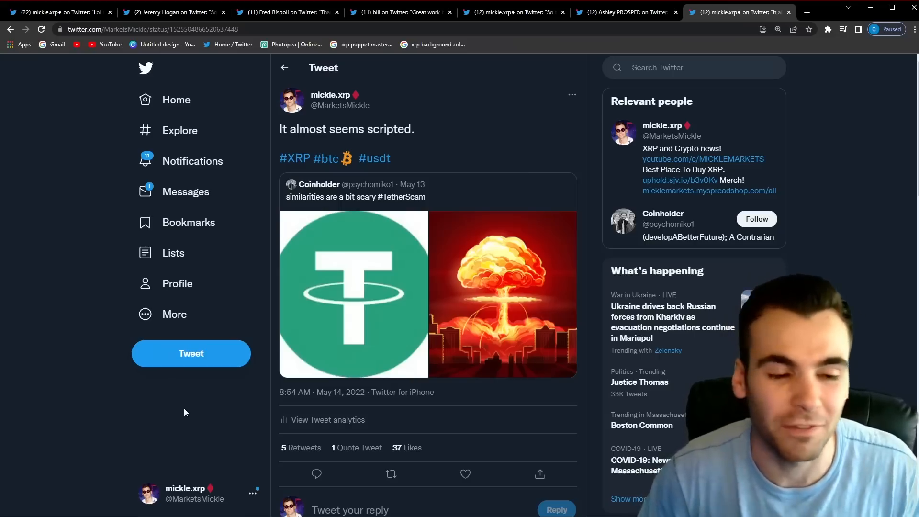
pyautogui.moveTo(250, 349)
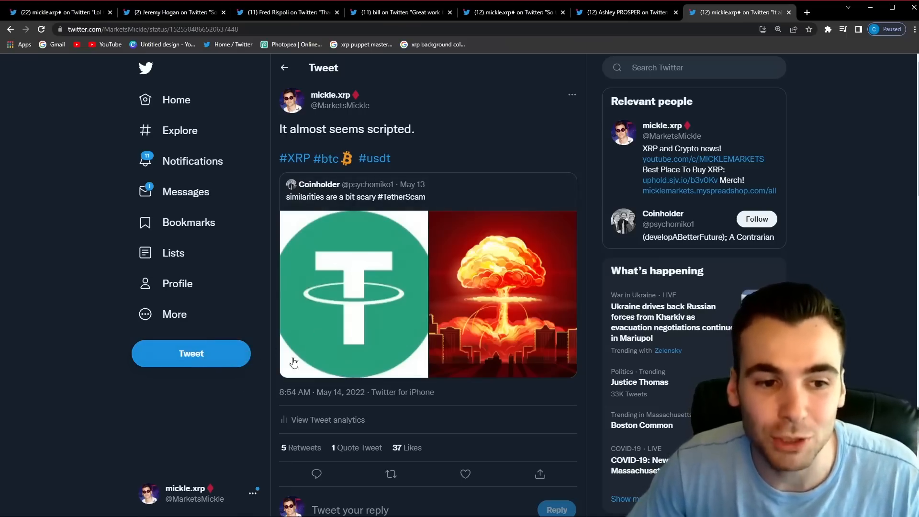
pyautogui.moveTo(501, 274)
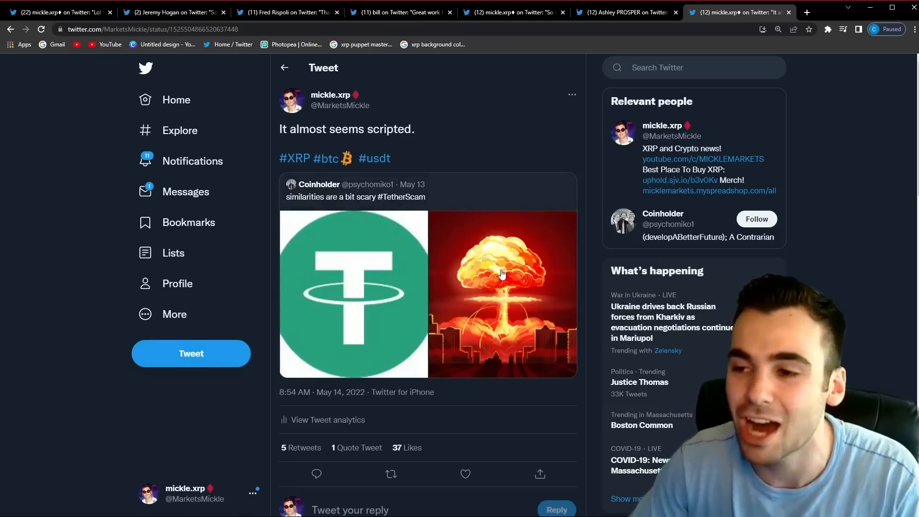
pyautogui.moveTo(505, 294)
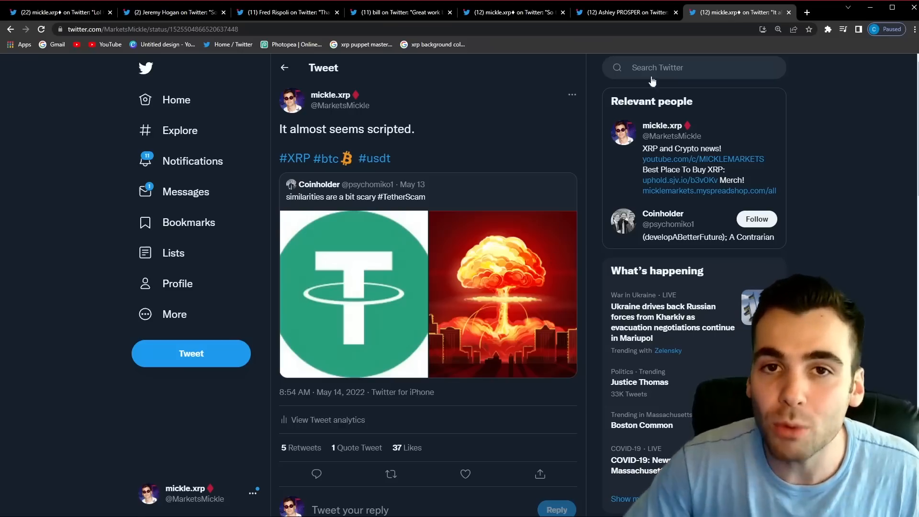
pyautogui.click(624, 11)
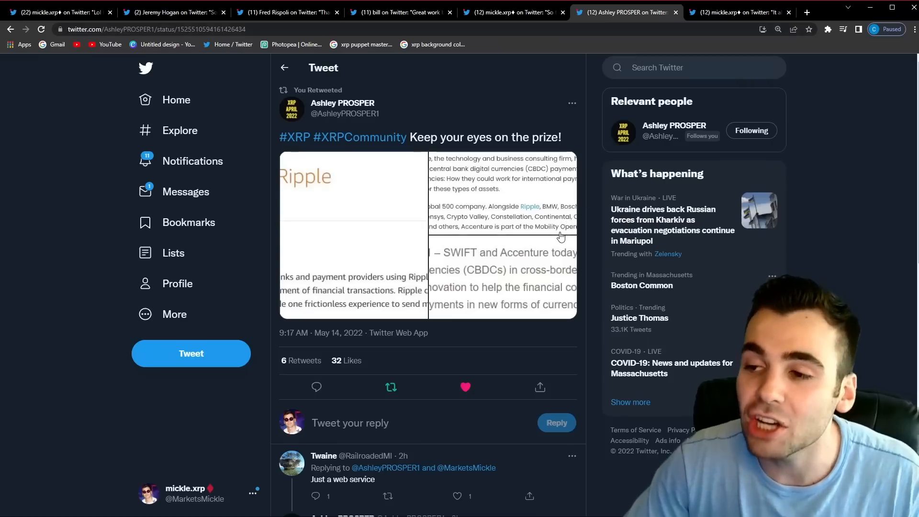
pyautogui.moveTo(532, 272)
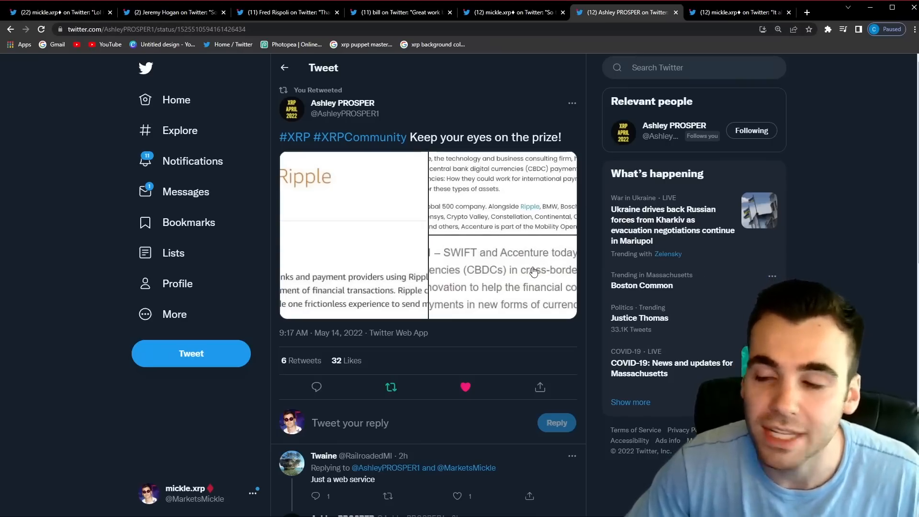
pyautogui.moveTo(480, 170)
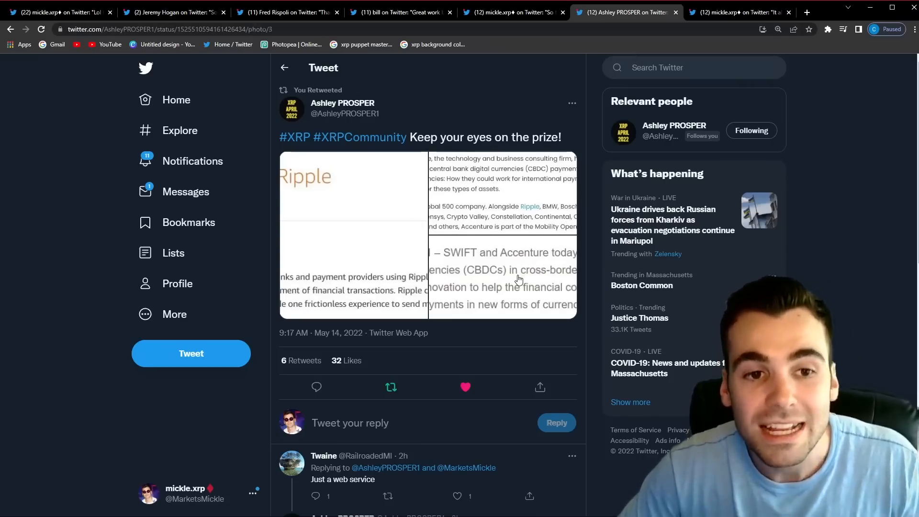
pyautogui.click(501, 279)
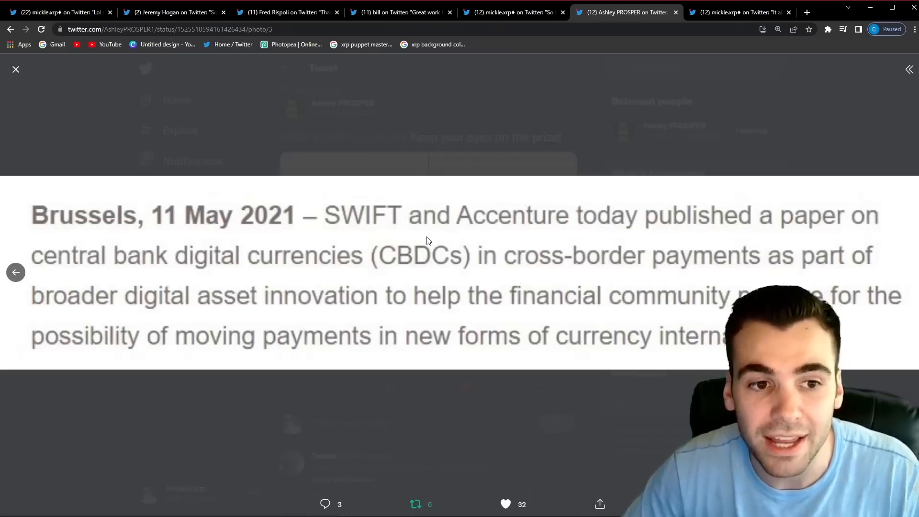
pyautogui.moveTo(738, 229)
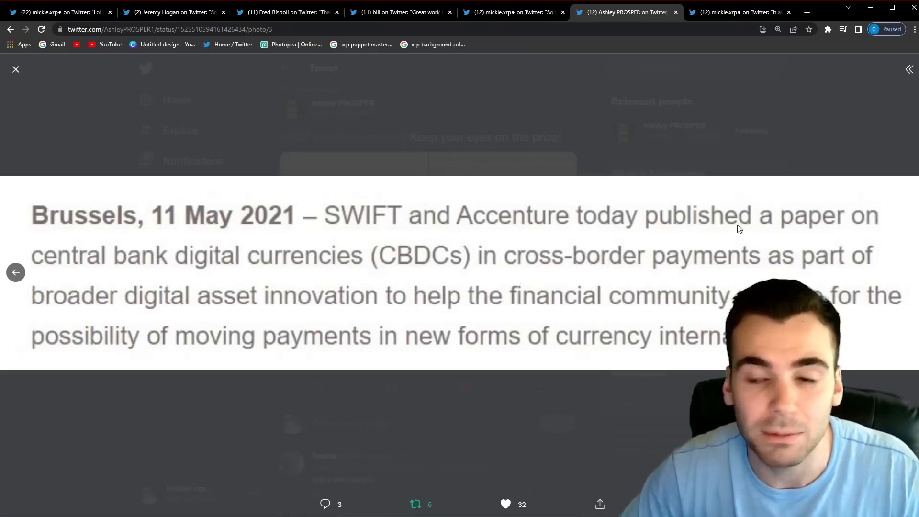
pyautogui.moveTo(425, 269)
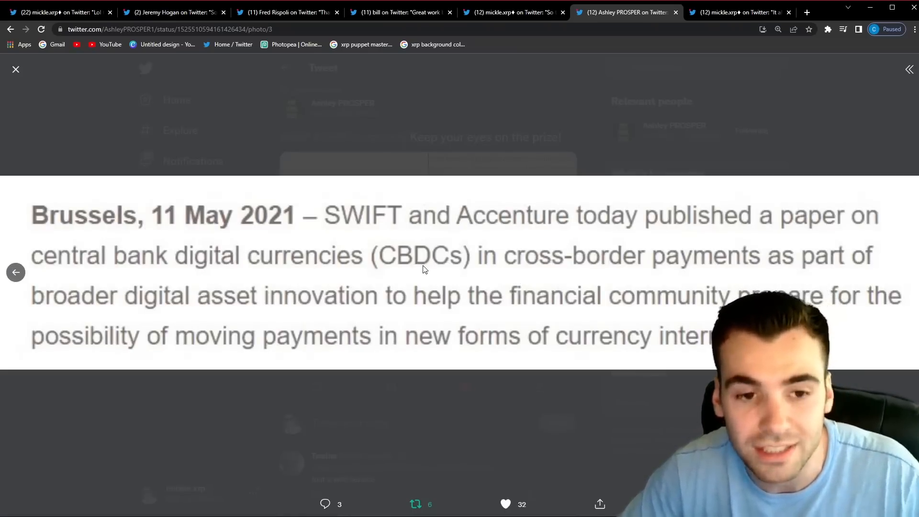
pyautogui.moveTo(788, 267)
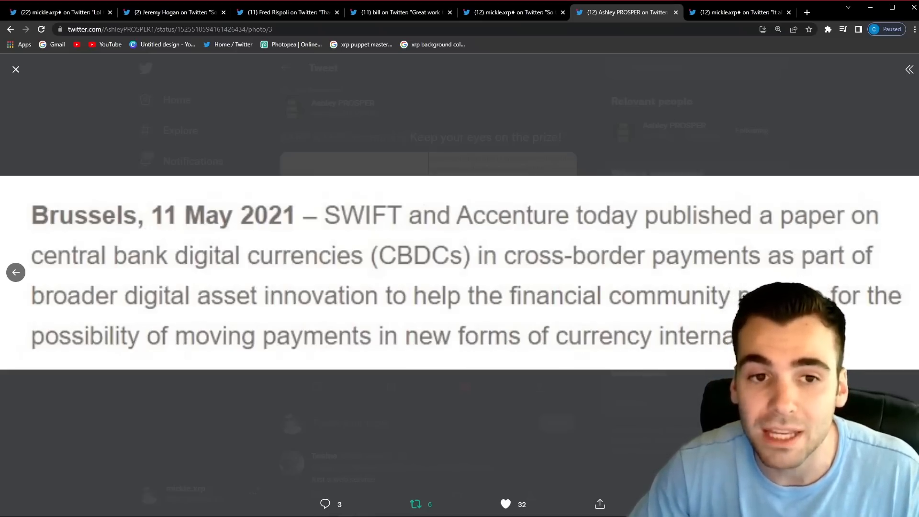
pyautogui.click(16, 69)
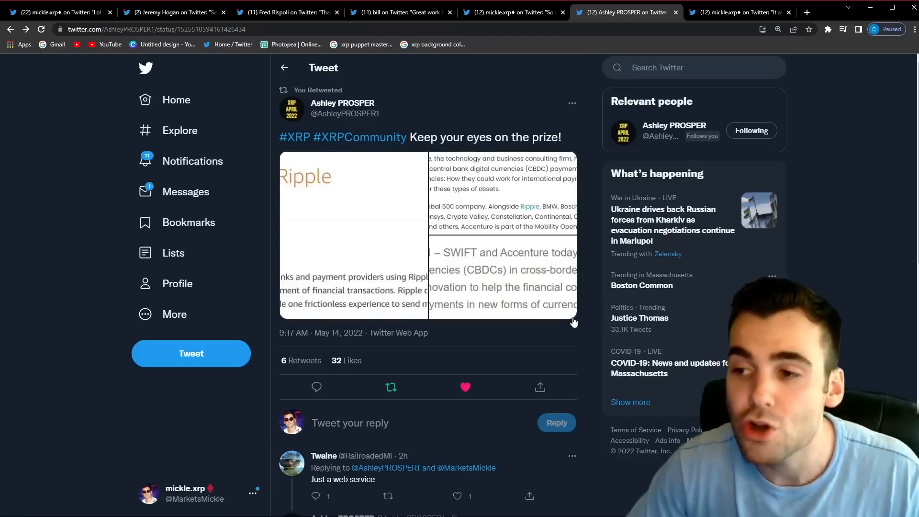
pyautogui.moveTo(553, 315)
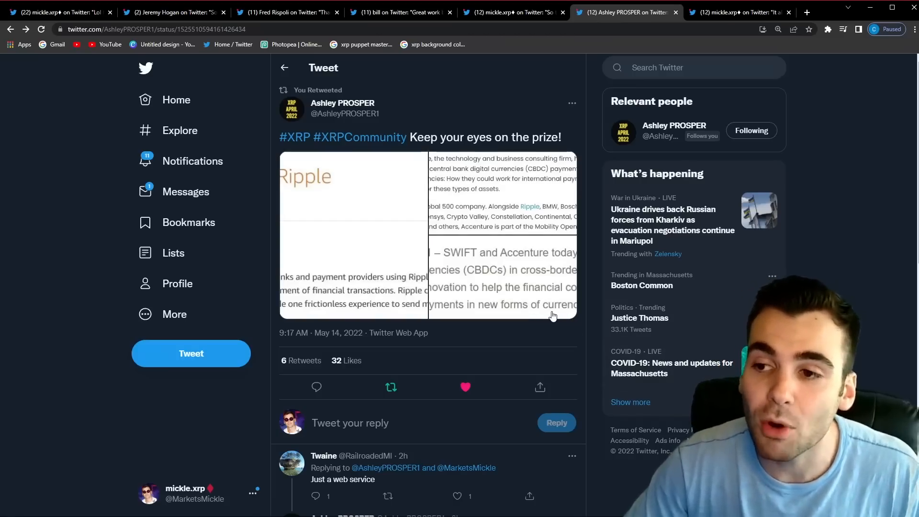
pyautogui.moveTo(521, 321)
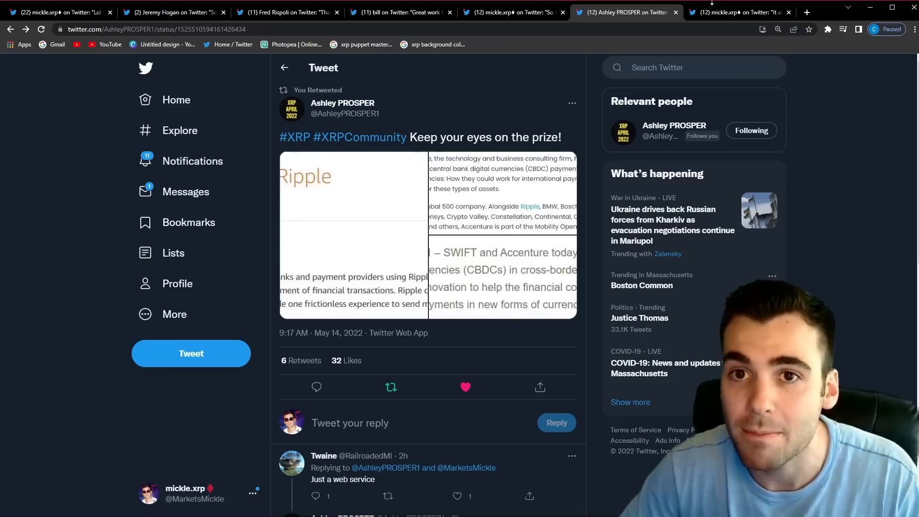
# Step: Return to mickle.xrp's 'It almost seems scripted.' Tether meme tweet via the last tab
pyautogui.click(740, 12)
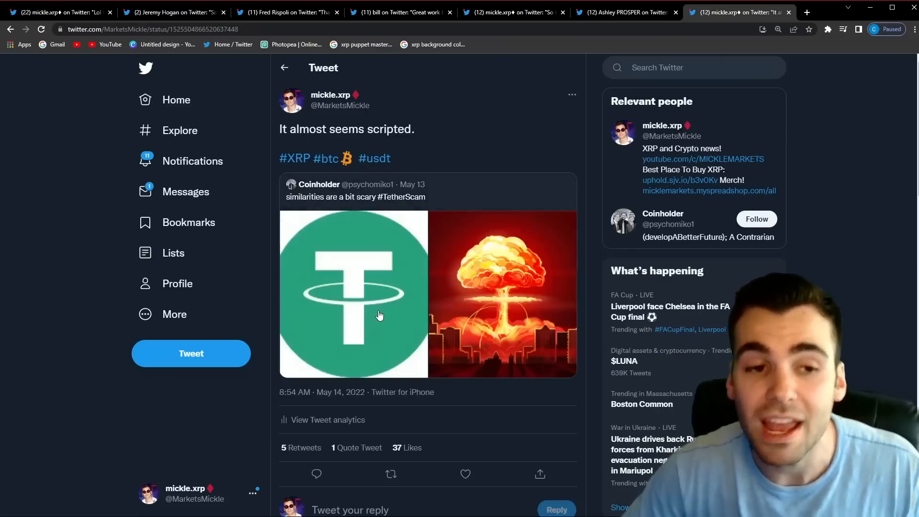
pyautogui.moveTo(373, 313)
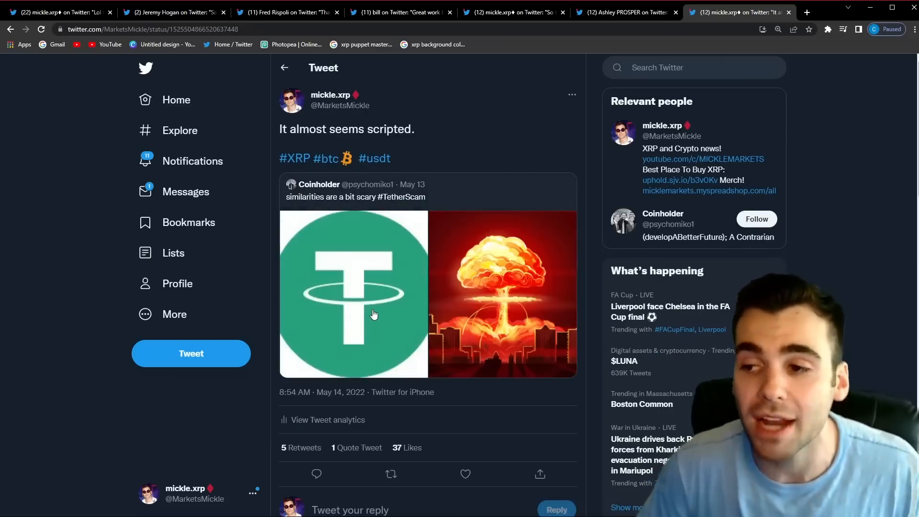
pyautogui.moveTo(392, 311)
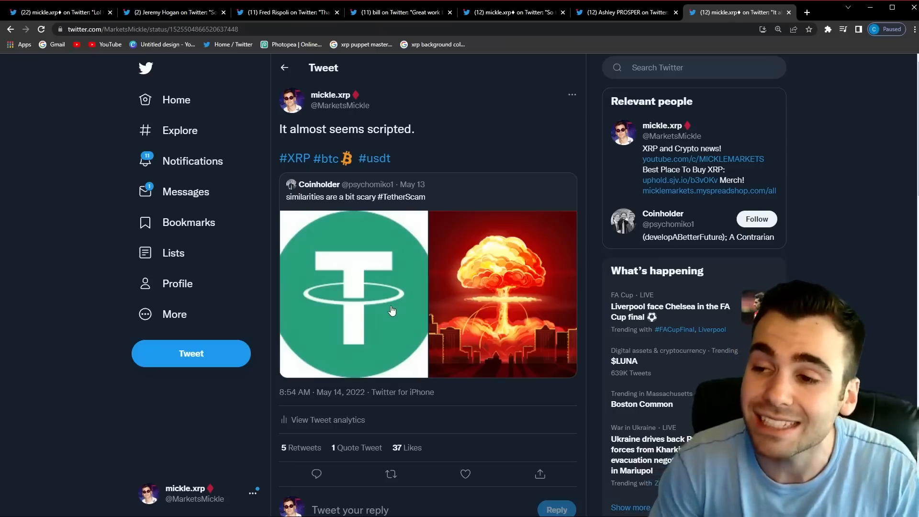